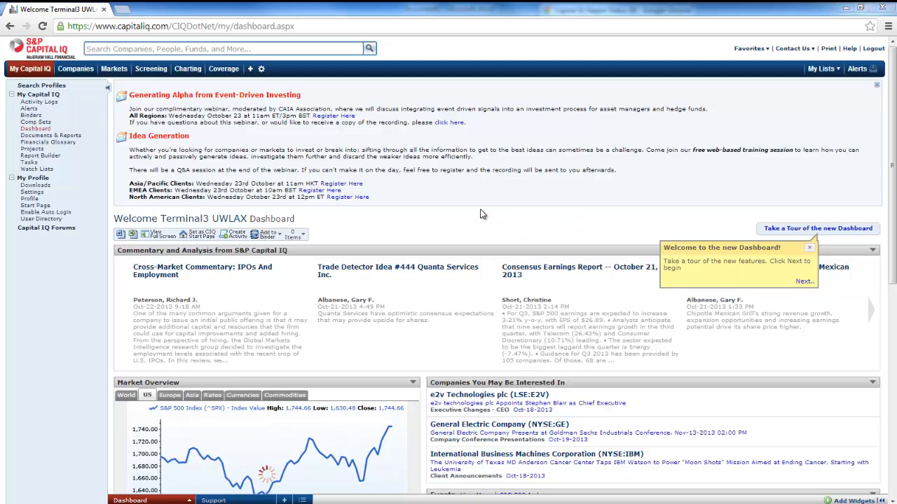
mouse_move(353, 171)
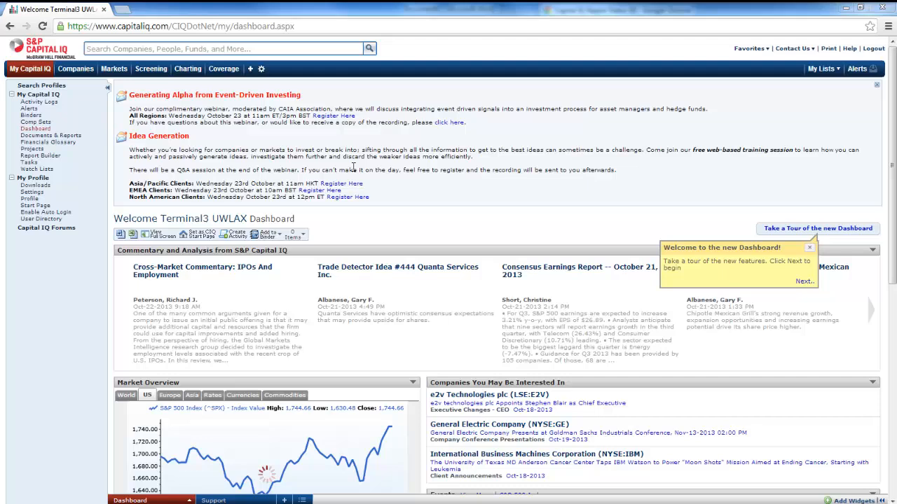
Search 'union' and open the Union Pacific Corporation (NYSE:UNP) company profile.
left_click(225, 49)
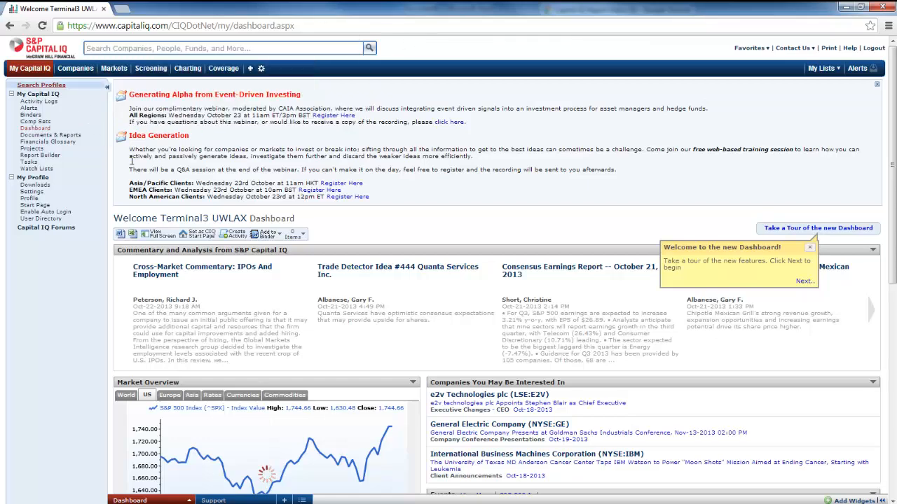
left_click(211, 48)
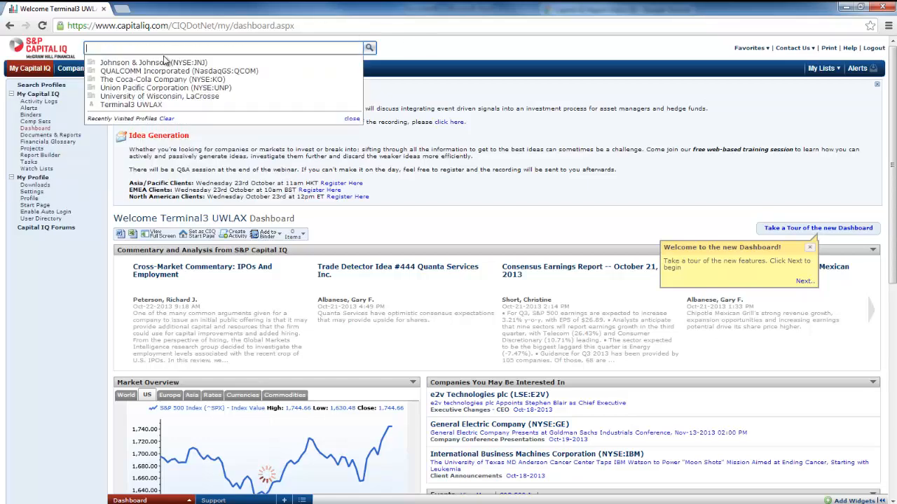
type("union")
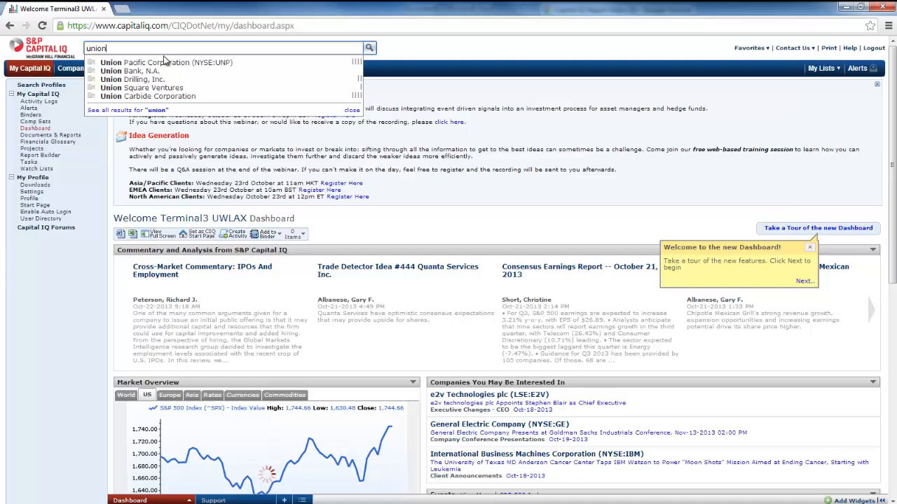
key("BackSpace")
type("unp")
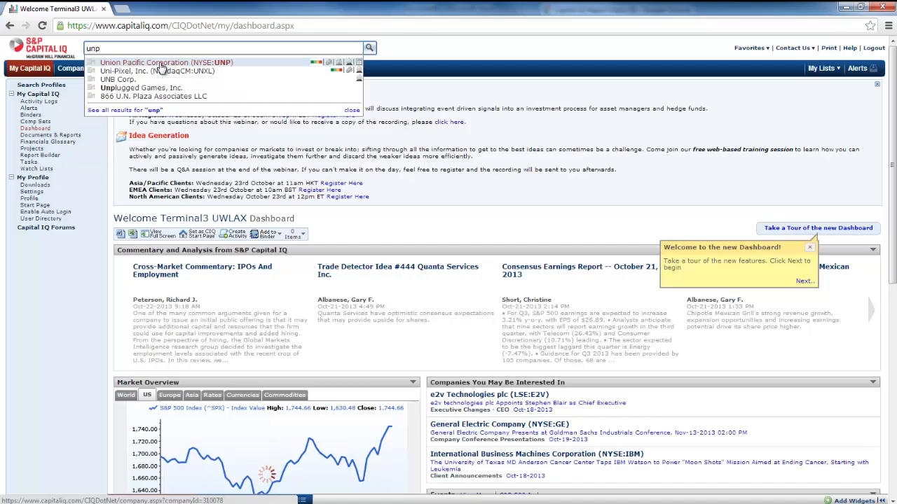
left_click(157, 61)
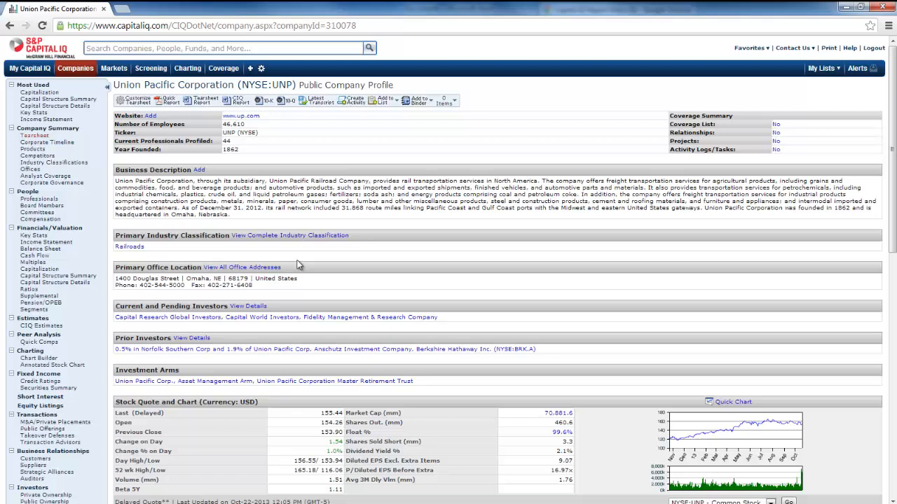
mouse_move(292, 235)
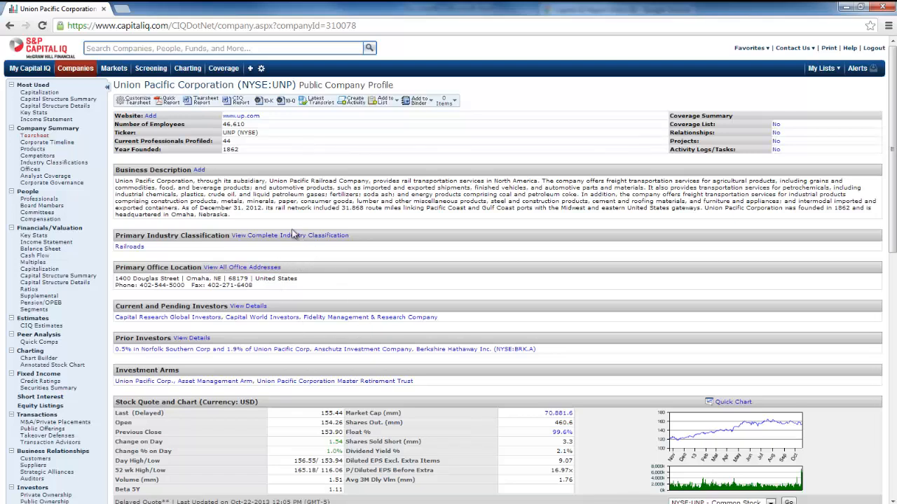
mouse_move(309, 308)
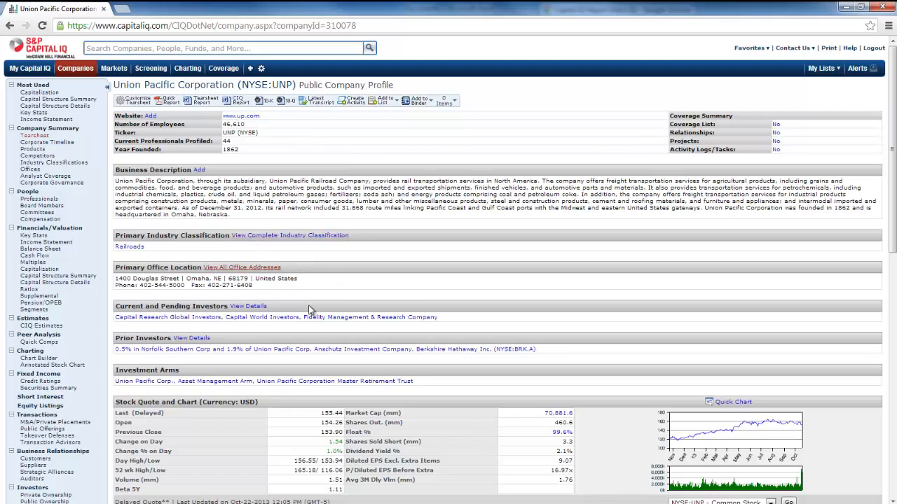
mouse_move(378, 392)
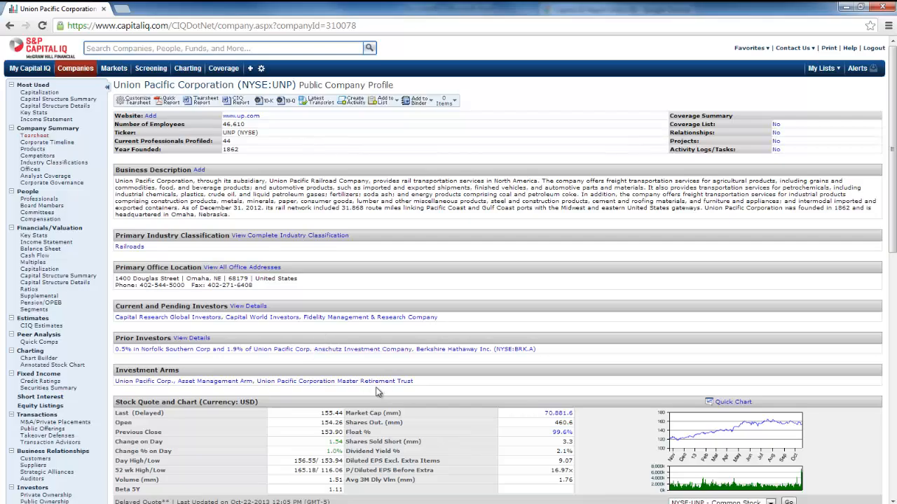
right_click(824, 236)
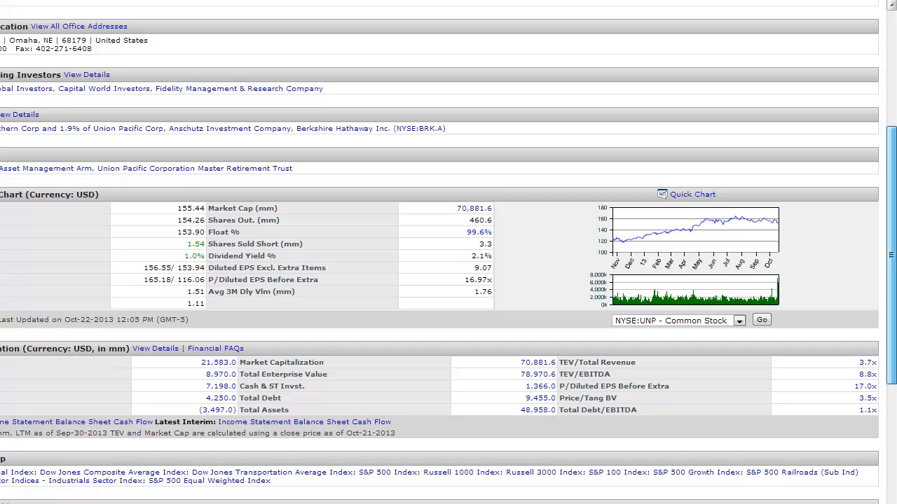
scroll("down", 3)
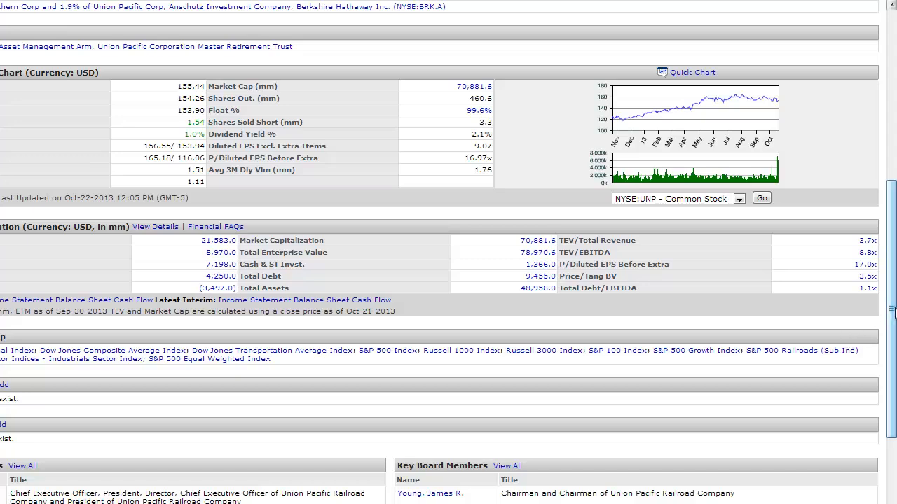
scroll("down", 3)
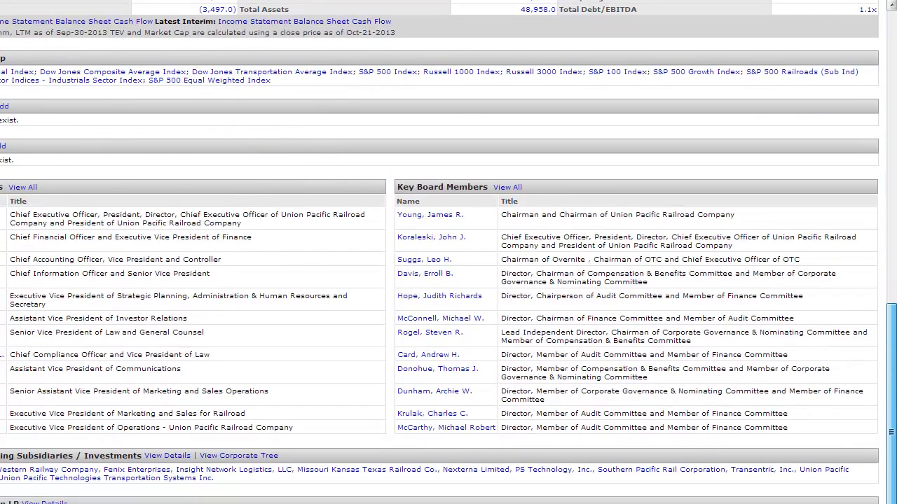
scroll("up", 3)
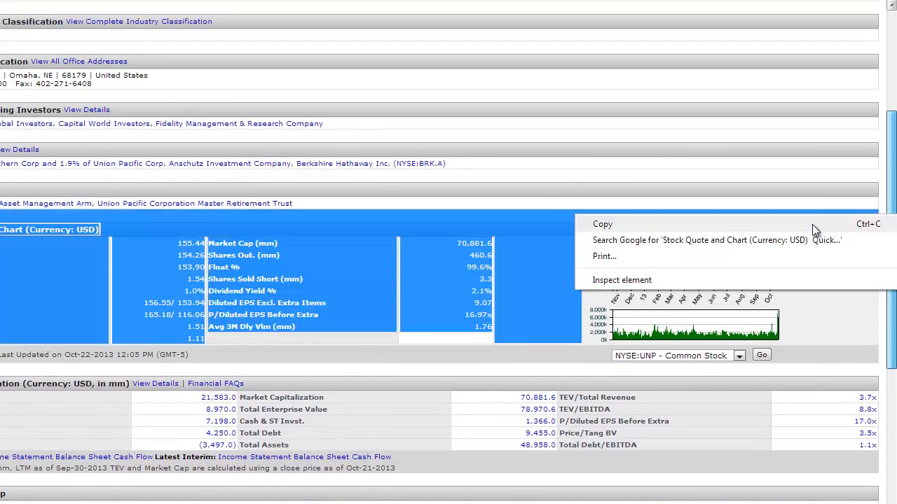
mouse_move(885, 167)
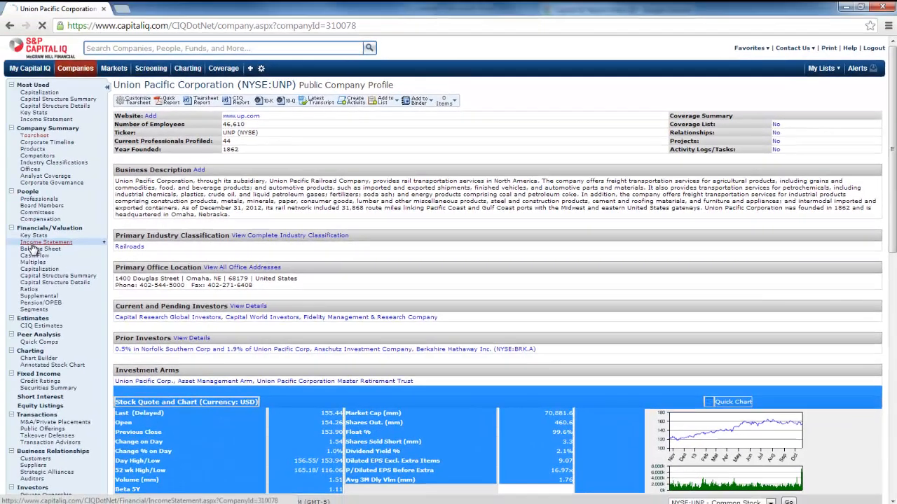
Open Union Pacific's income statement and shift the period slider to the latest years.
left_click(45, 241)
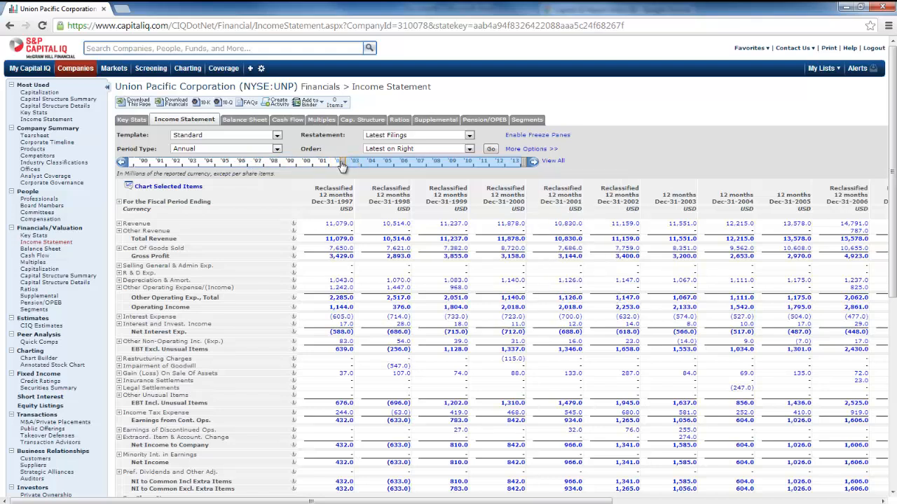
left_click_drag(344, 163, 367, 162)
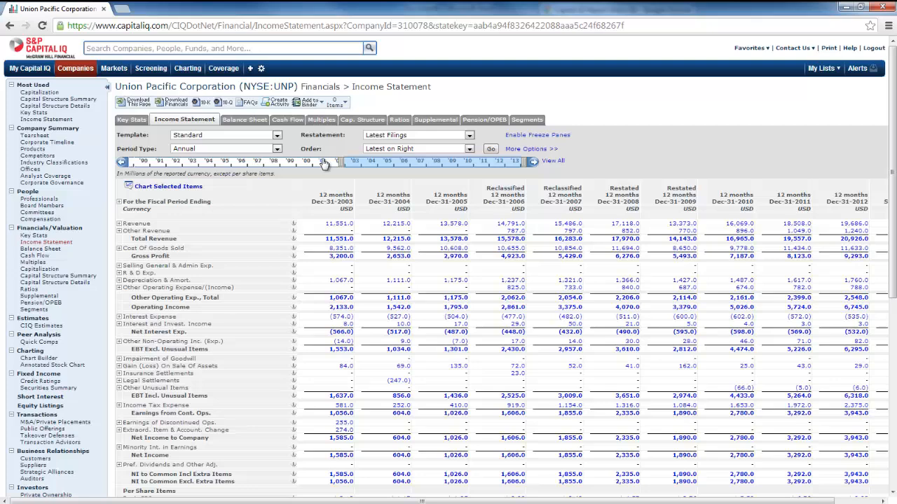
Set the income statement's Period Type to Annual.
left_click(226, 149)
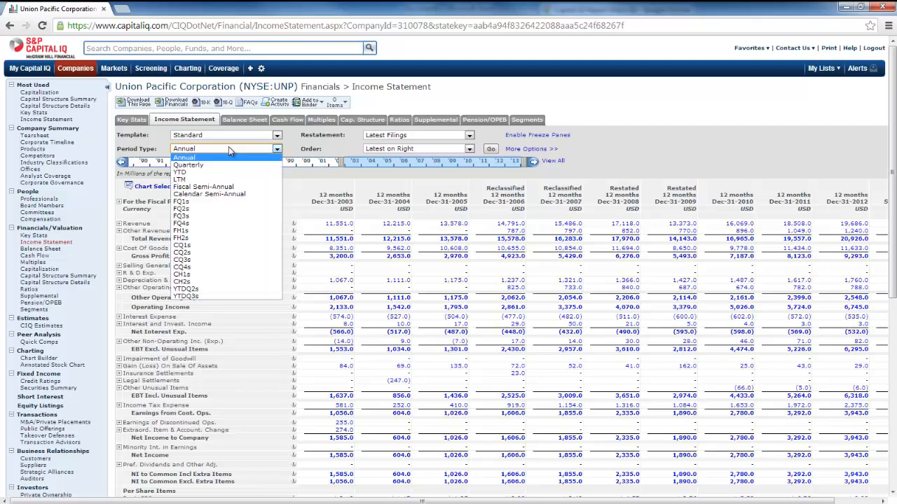
left_click(185, 157)
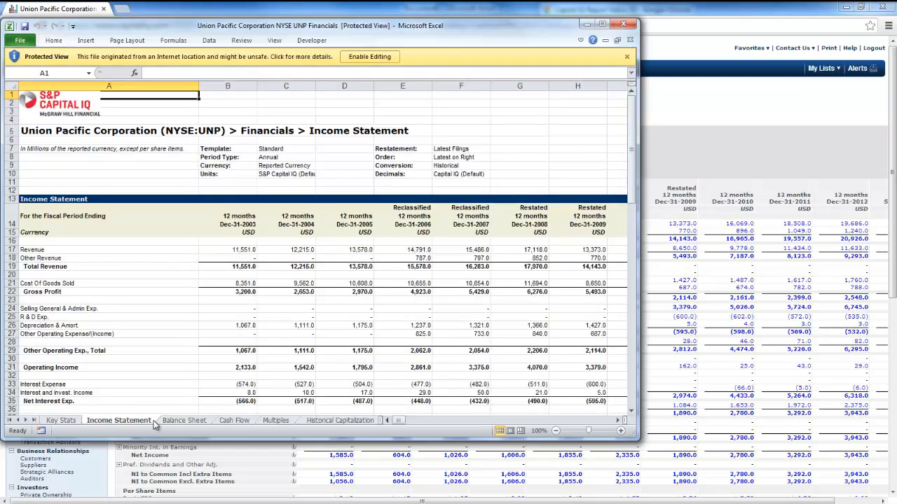
mouse_move(233, 421)
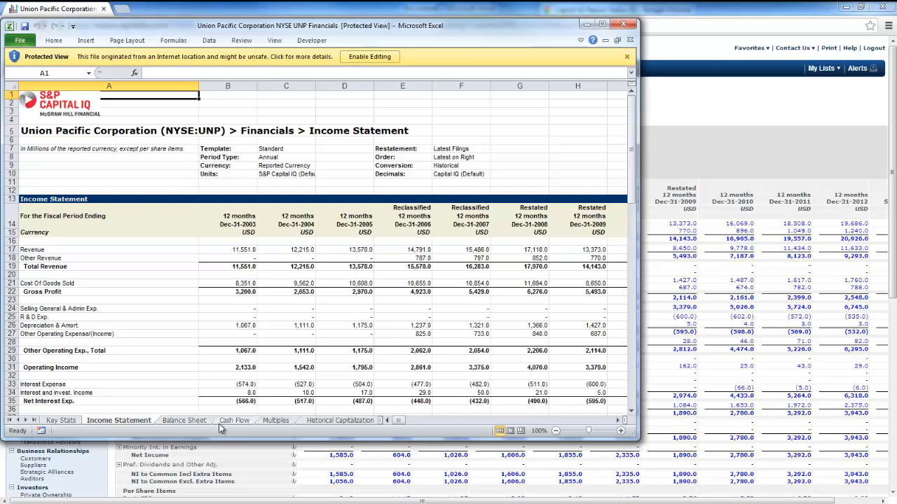
Browse the Key Stats, Multiples, Historical Capitalization, Capital Structure Details, Supplemental and Segments sheets.
left_click(234, 420)
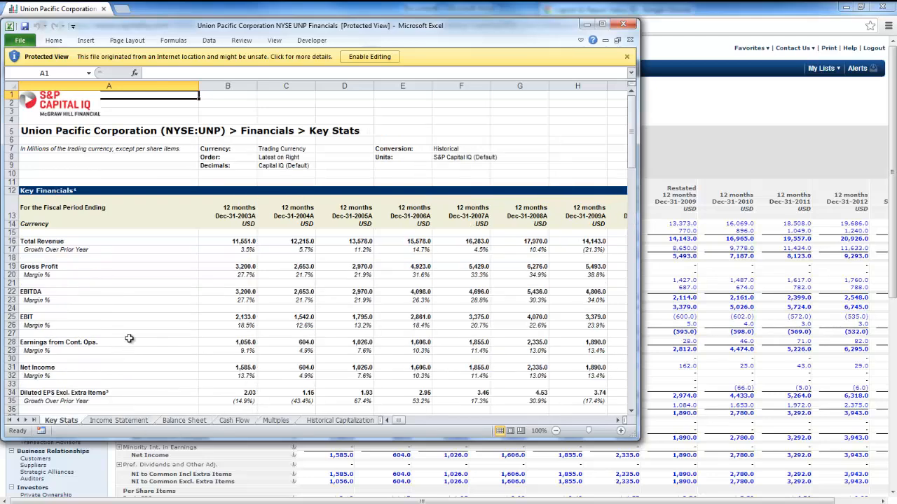
mouse_move(203, 403)
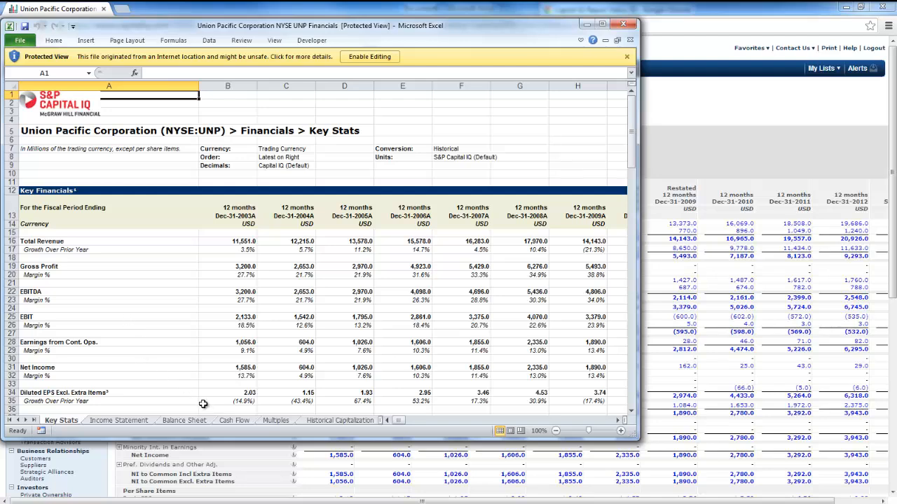
left_click(275, 420)
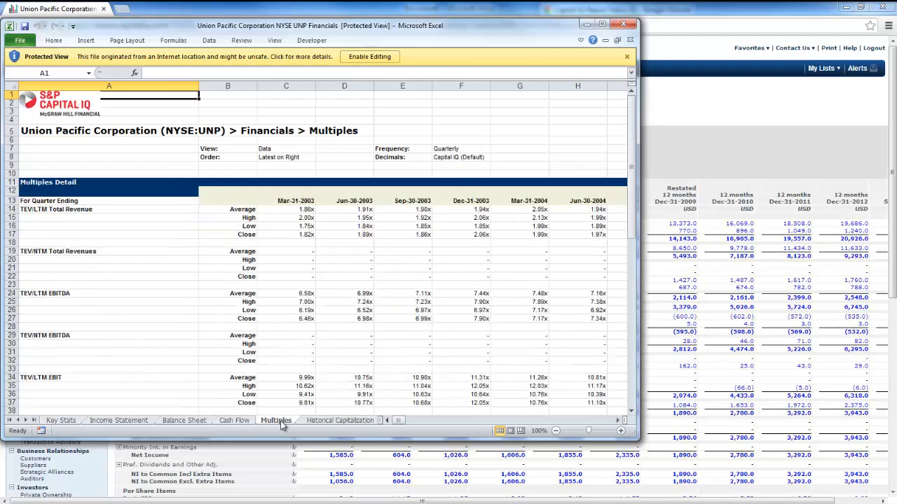
left_click(336, 420)
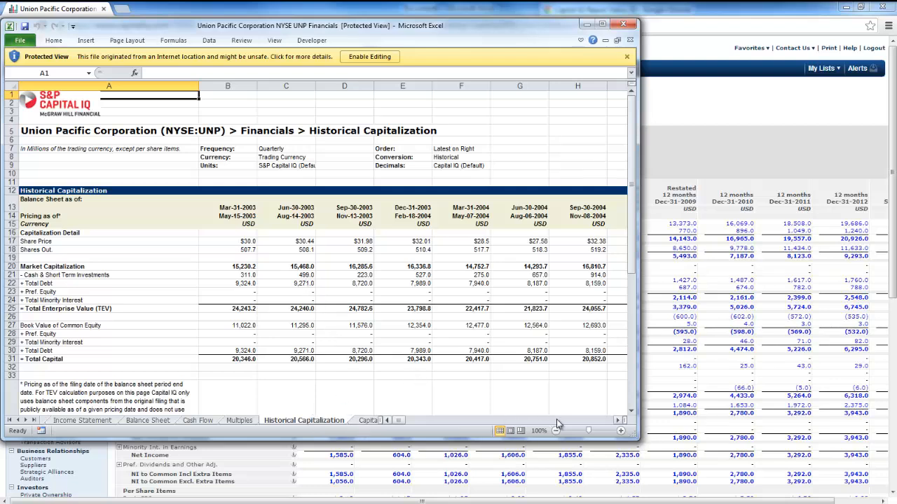
scroll("right", 3)
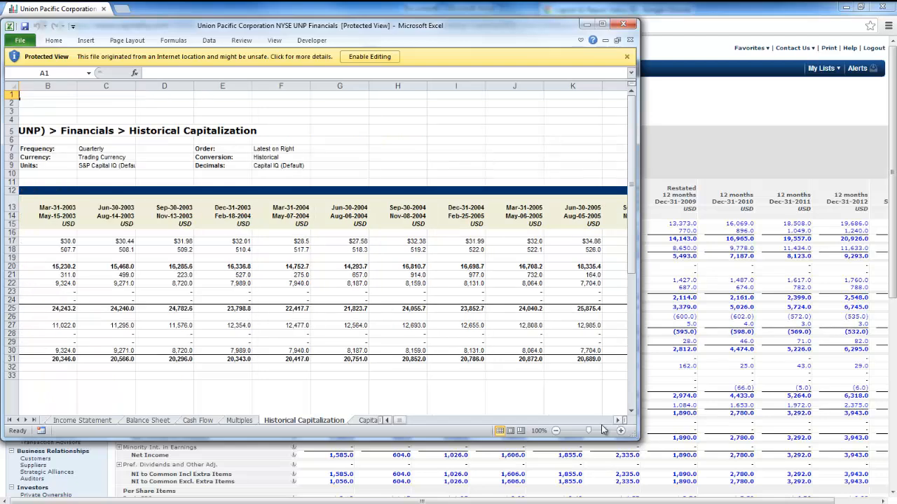
left_click(269, 420)
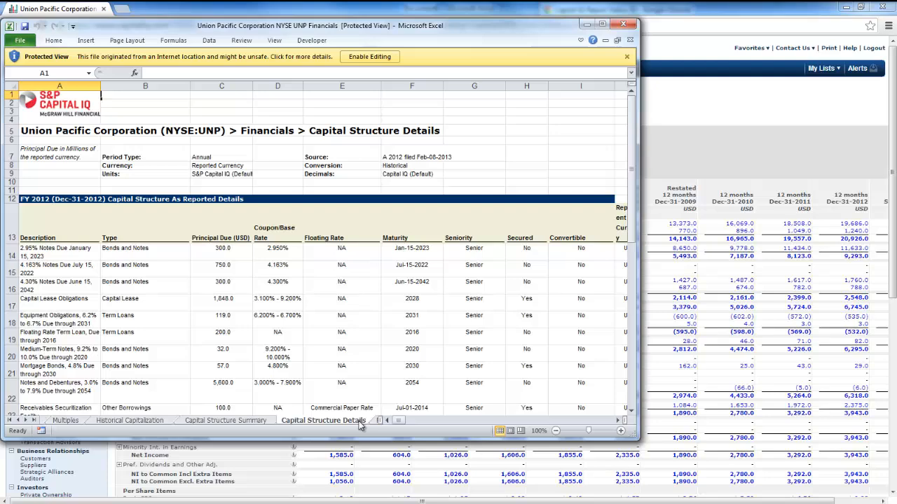
left_click(345, 421)
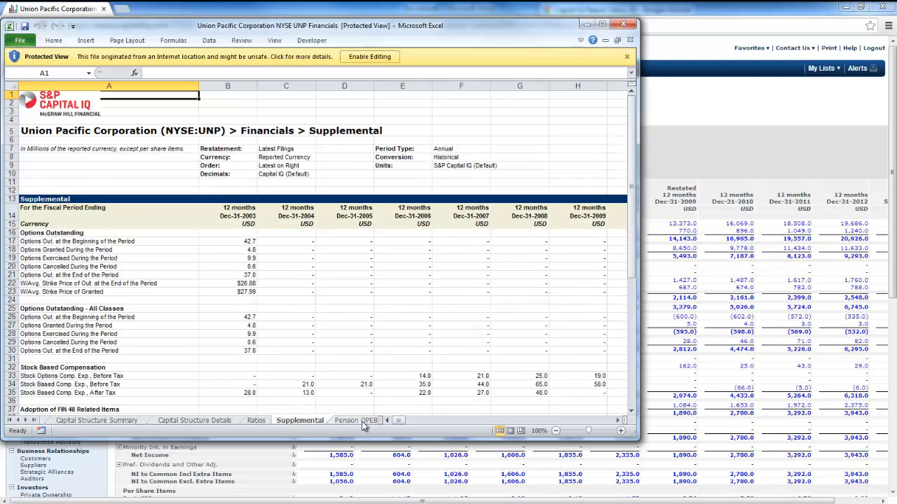
left_click(302, 420)
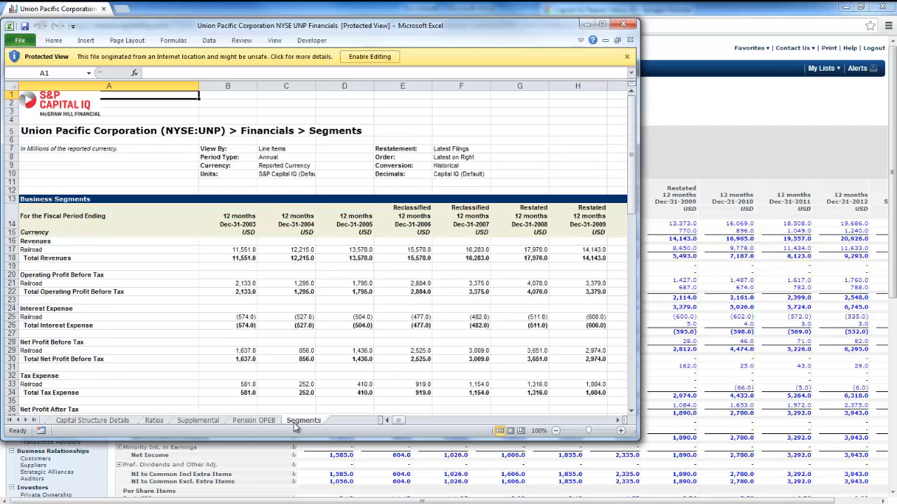
mouse_move(311, 313)
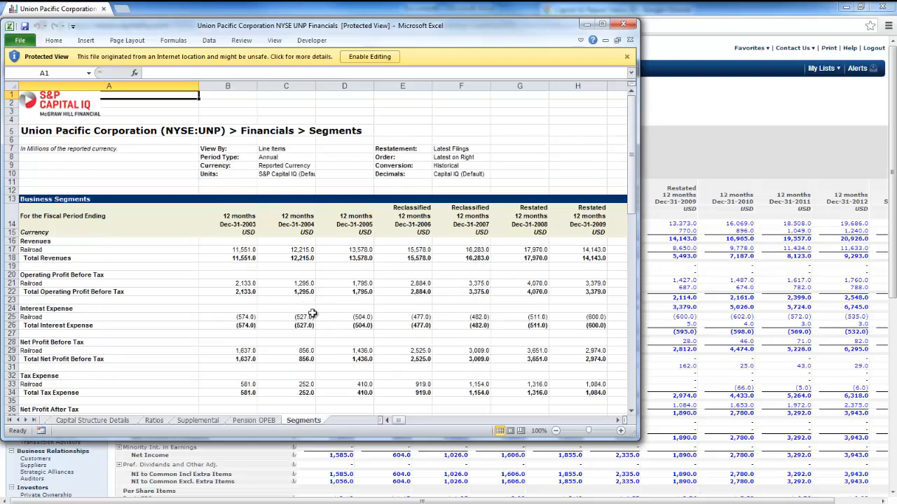
mouse_move(311, 274)
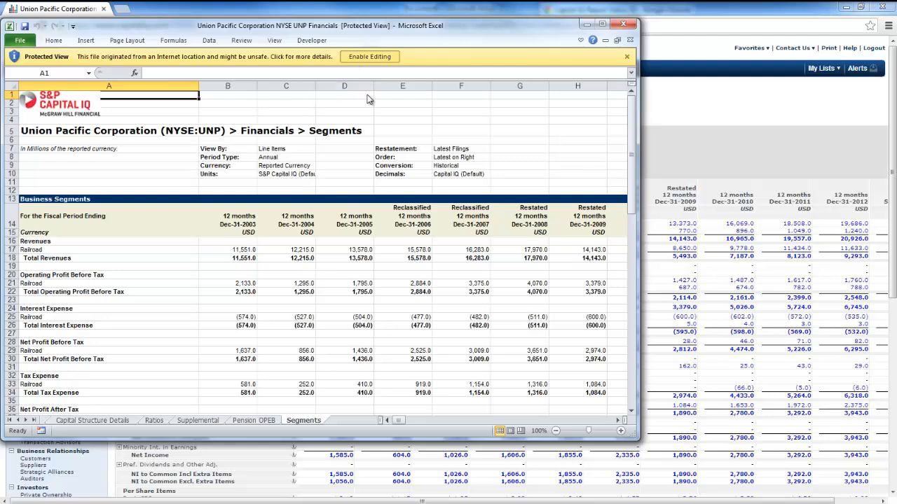
Enable editing, scroll through the Segments figures and close the workbook.
left_click(370, 56)
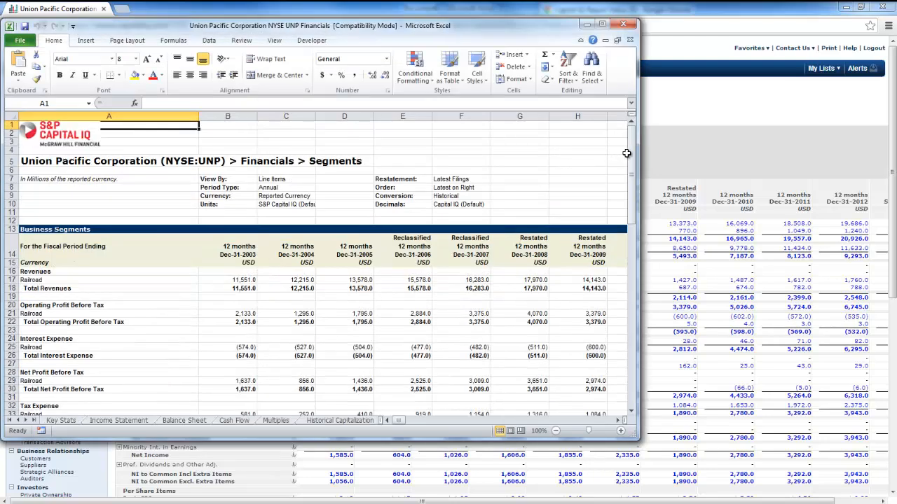
scroll("down", 3)
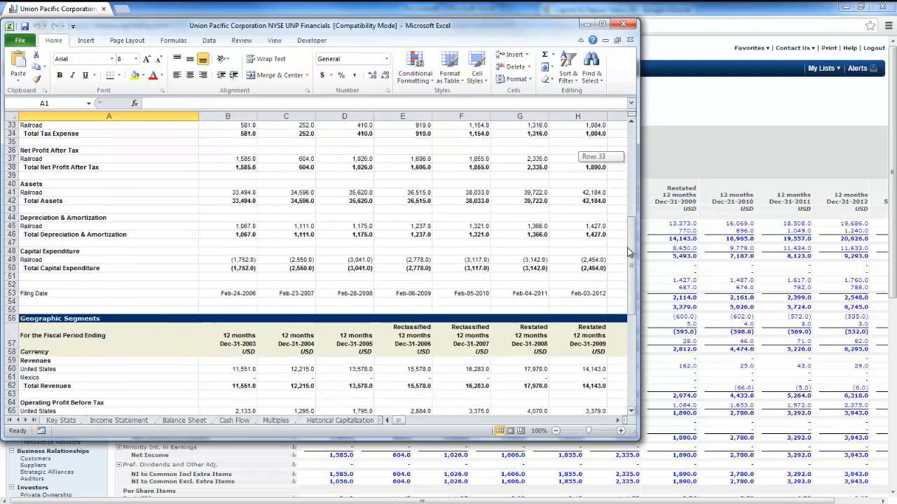
scroll("down", 3)
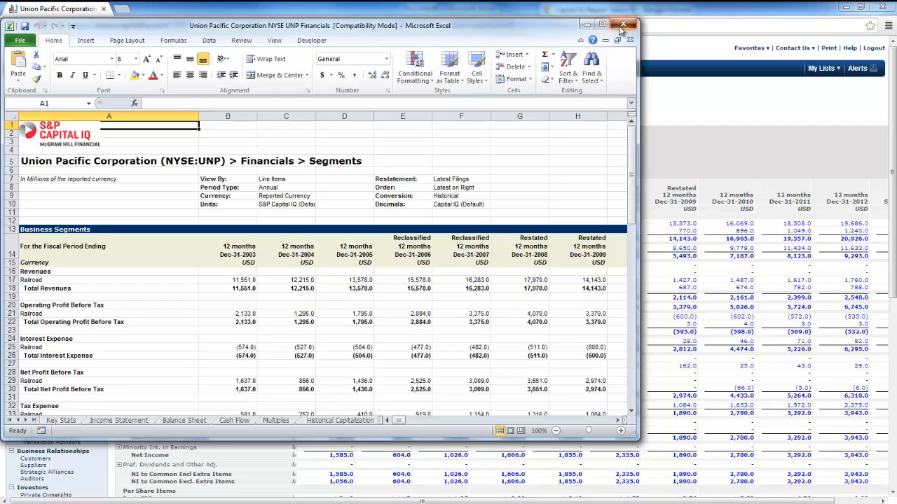
left_click(619, 22)
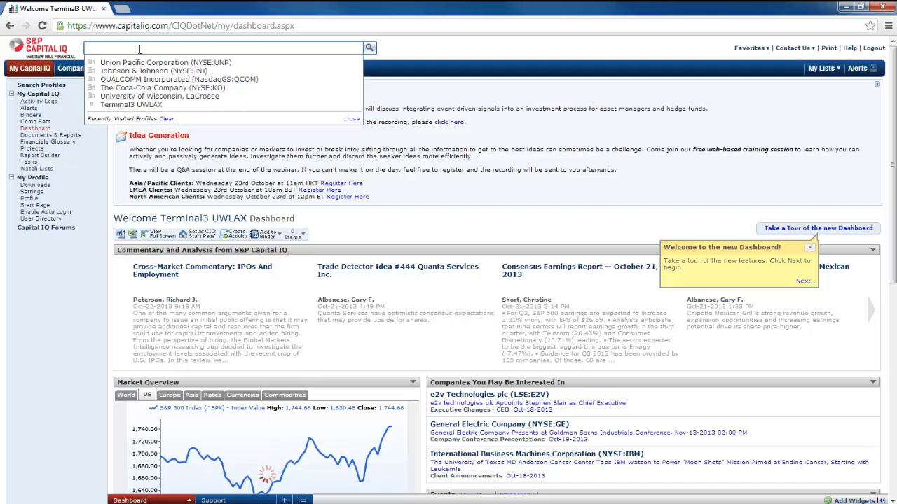
type("unp")
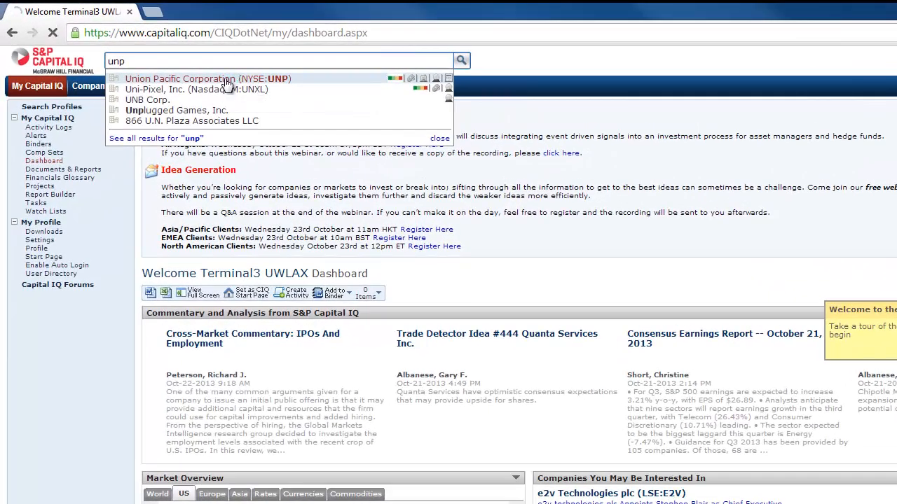
left_click(179, 78)
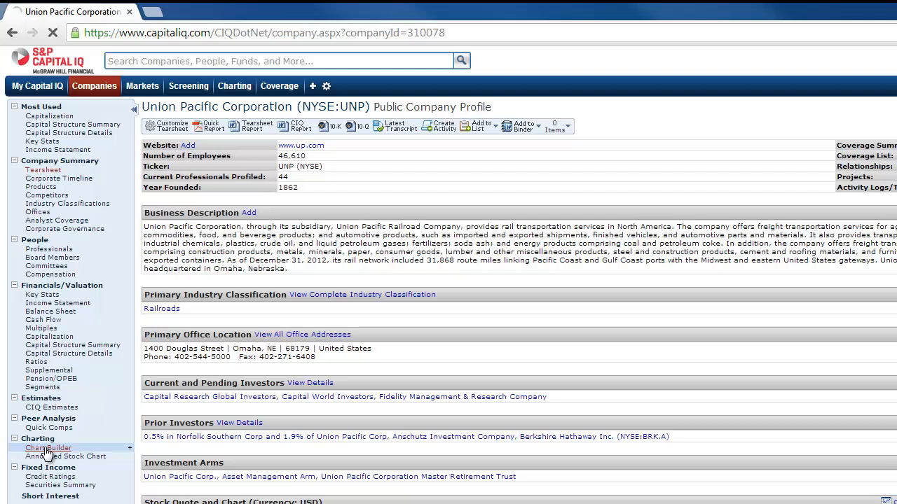
left_click(48, 448)
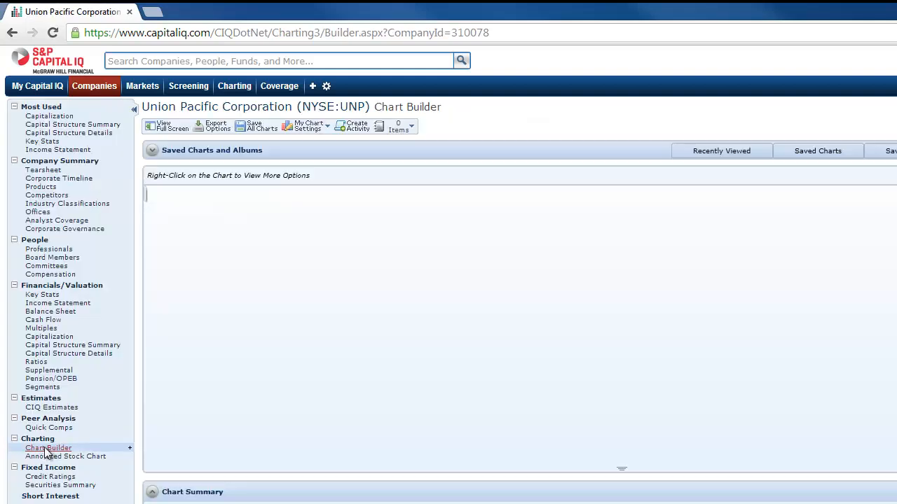
Overlay Dividend Yield on the Union Pacific price chart and remove it again.
left_click(47, 449)
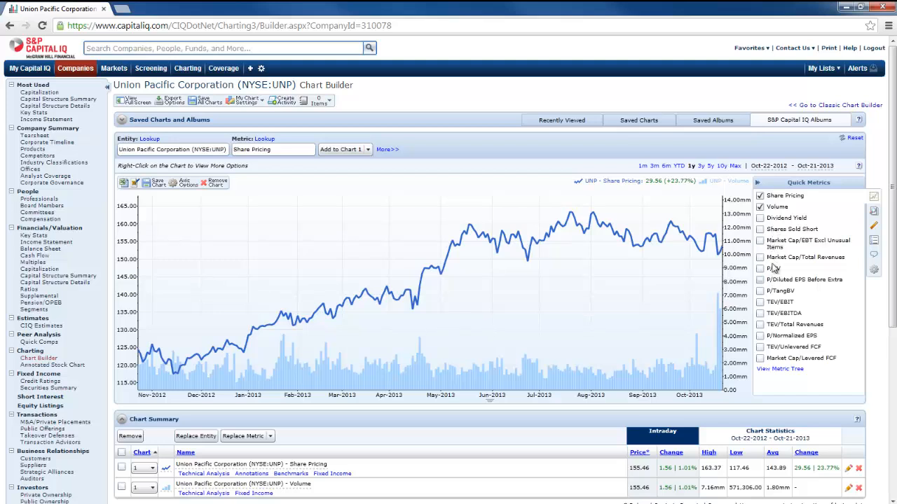
left_click(759, 219)
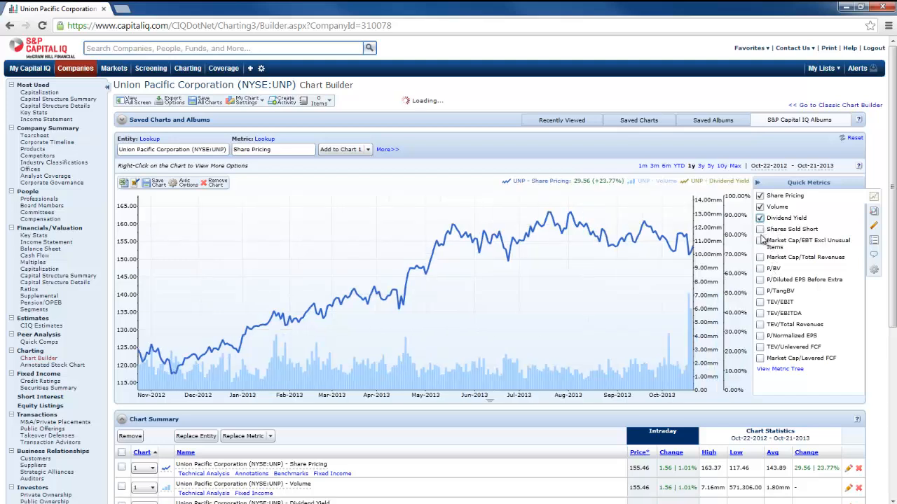
left_click(759, 218)
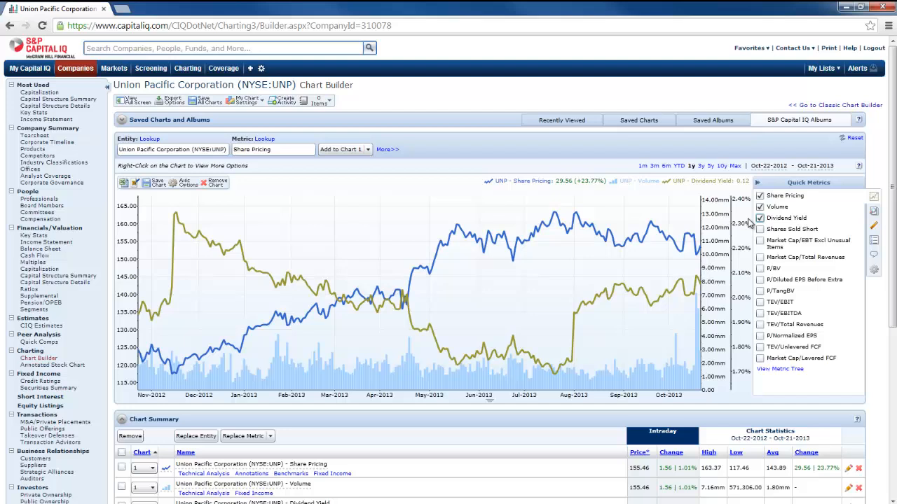
left_click(759, 218)
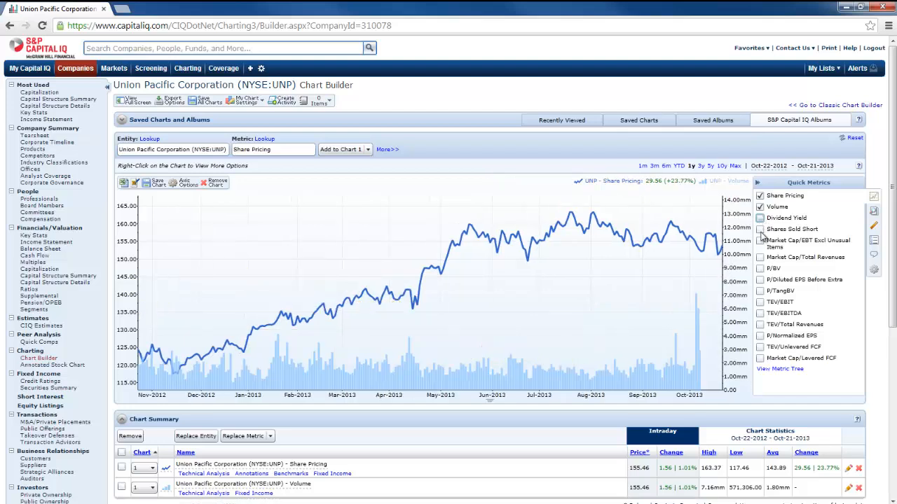
Overlay Shares Sold Short, remove it, and bring up the full metric tree.
left_click(759, 230)
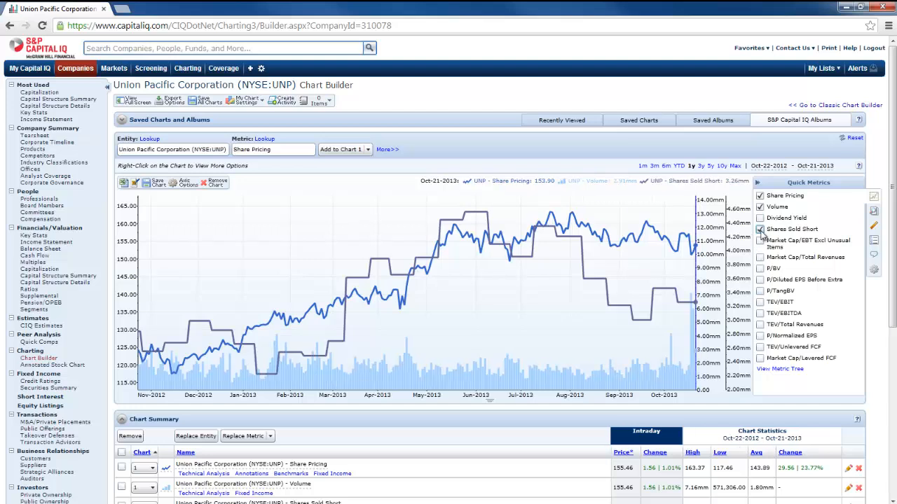
left_click(759, 230)
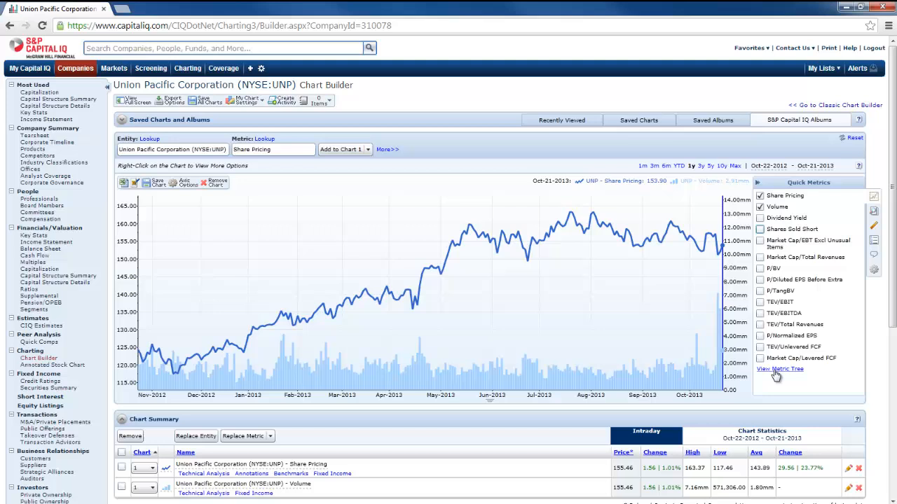
left_click(780, 370)
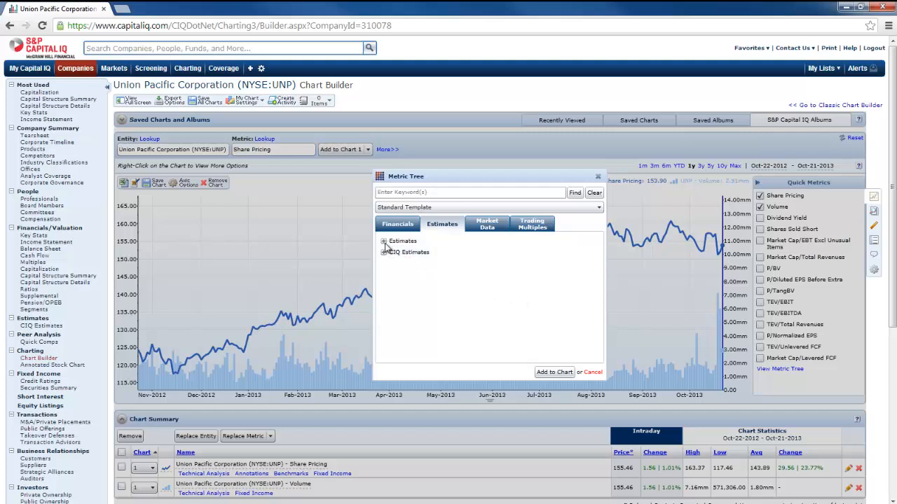
Add # of Analyst Highest (1) Recommendations from Estimates to the chart.
left_click(383, 241)
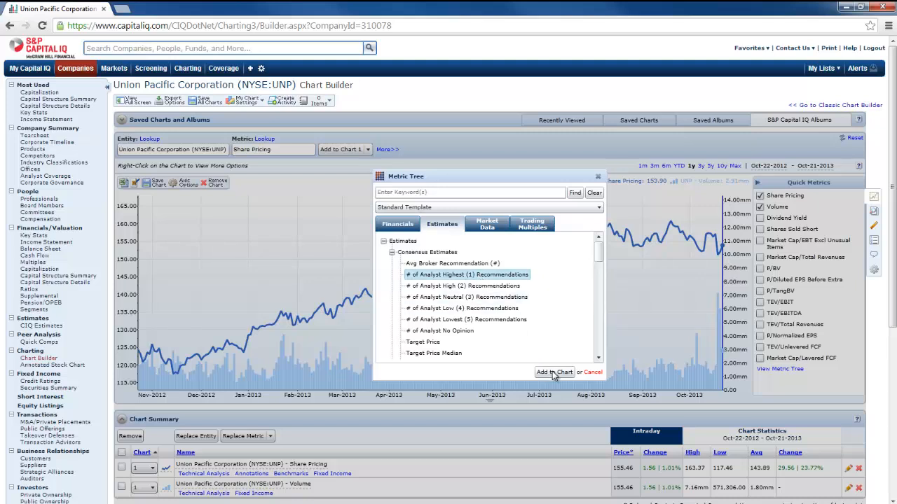
left_click(555, 373)
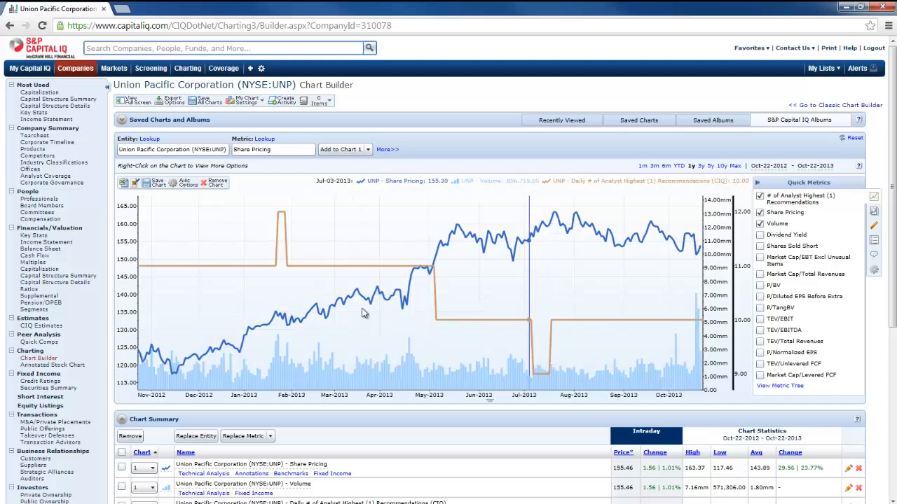
mouse_move(491, 350)
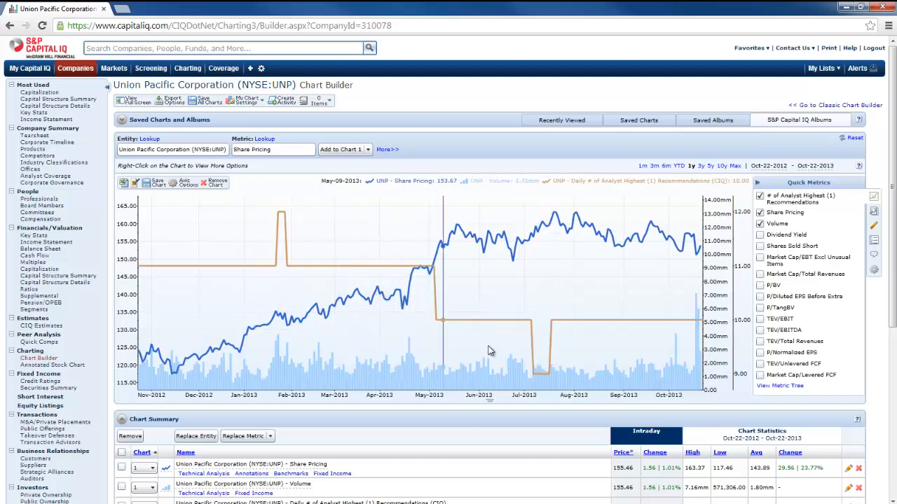
mouse_move(536, 342)
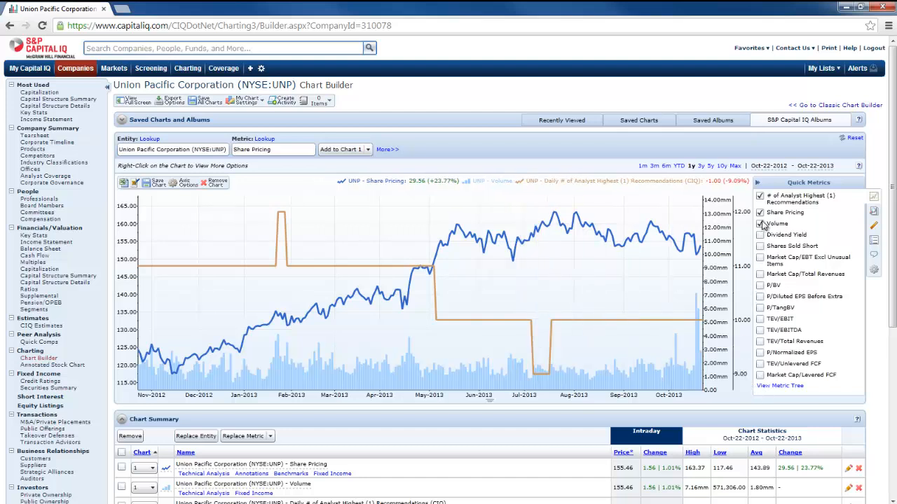
Untick the analyst recommendations and Volume series, leaving share price only.
left_click(759, 197)
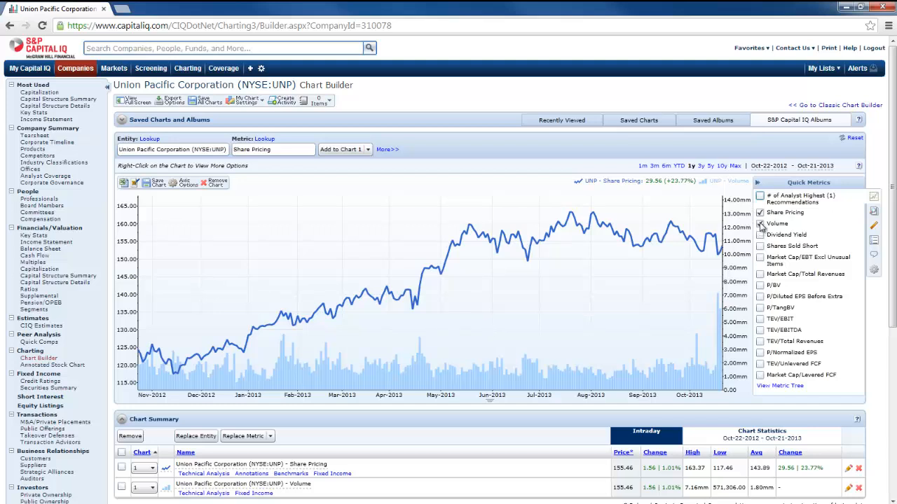
left_click(759, 224)
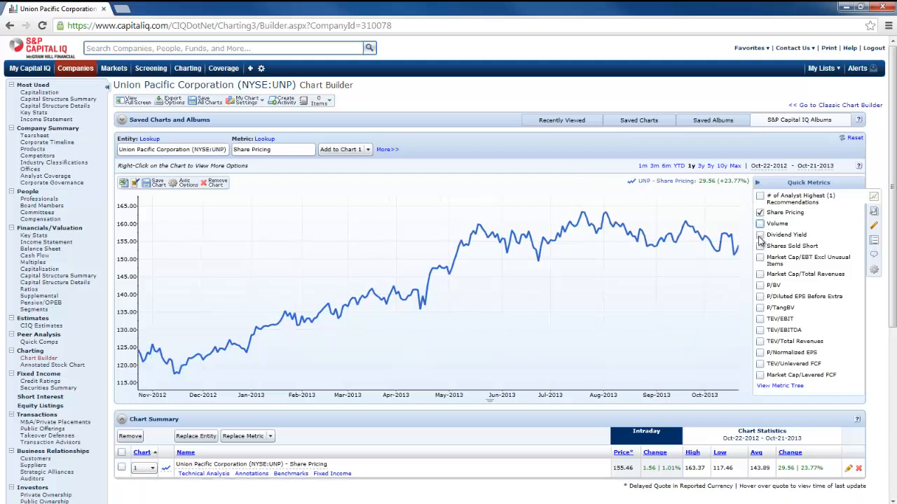
mouse_move(414, 341)
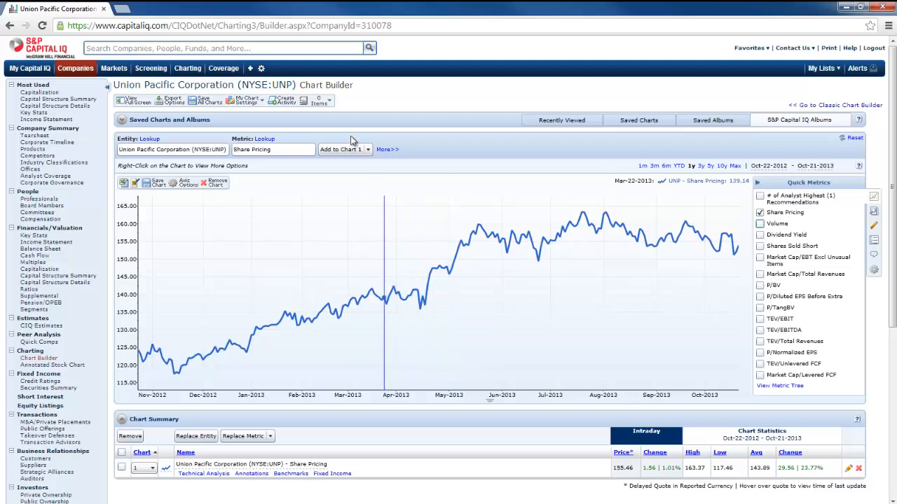
mouse_move(171, 101)
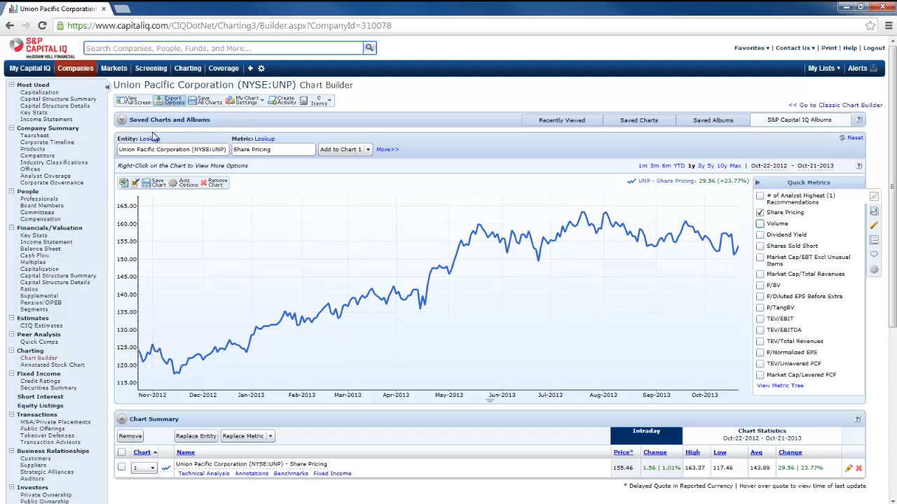
mouse_move(124, 183)
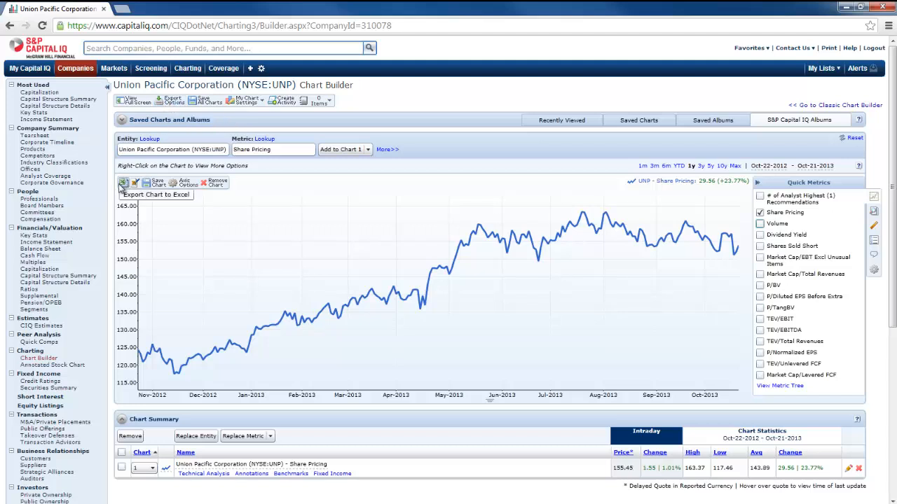
Export all charts to Excel and download the finished Charting Excel Export file.
left_click(171, 101)
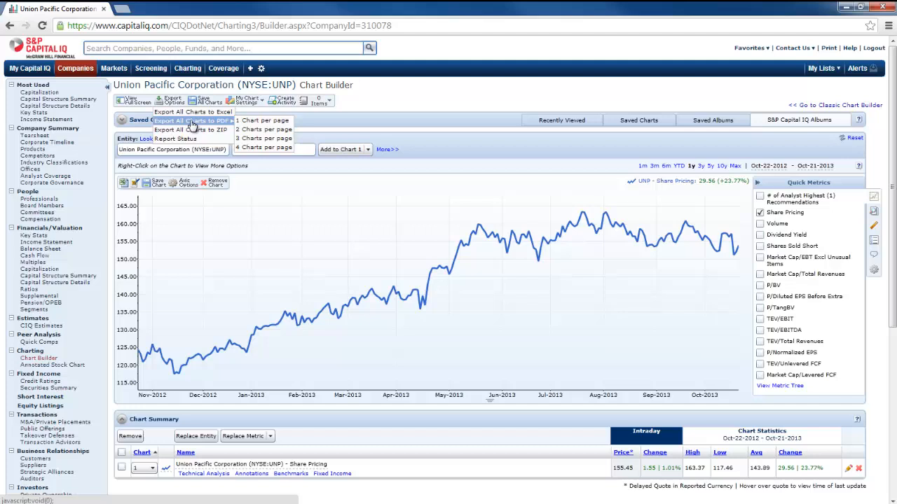
left_click(192, 112)
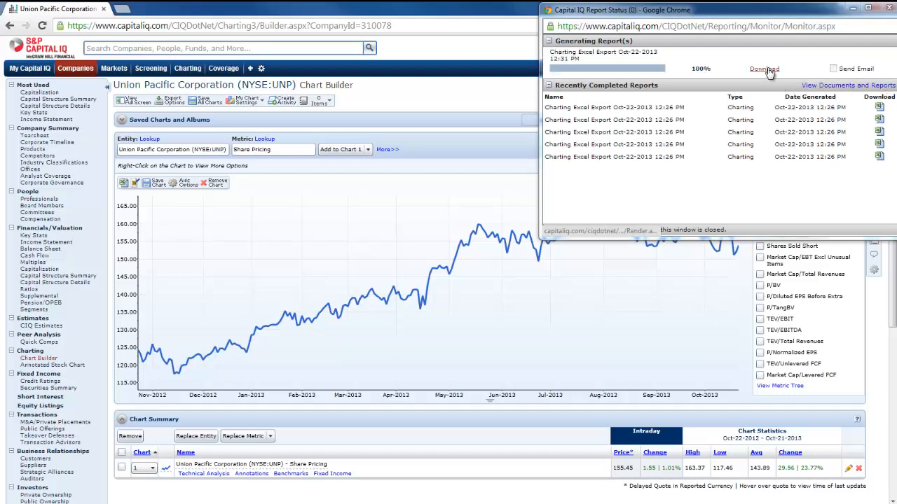
left_click(761, 67)
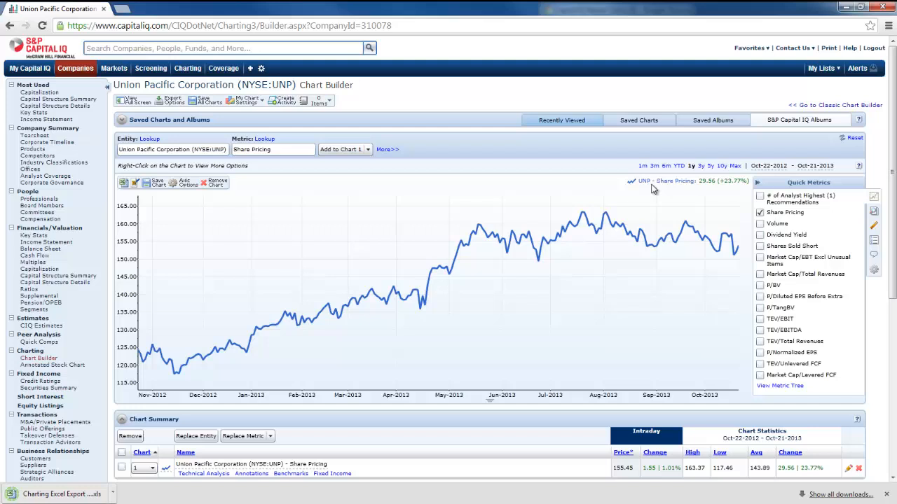
mouse_move(594, 235)
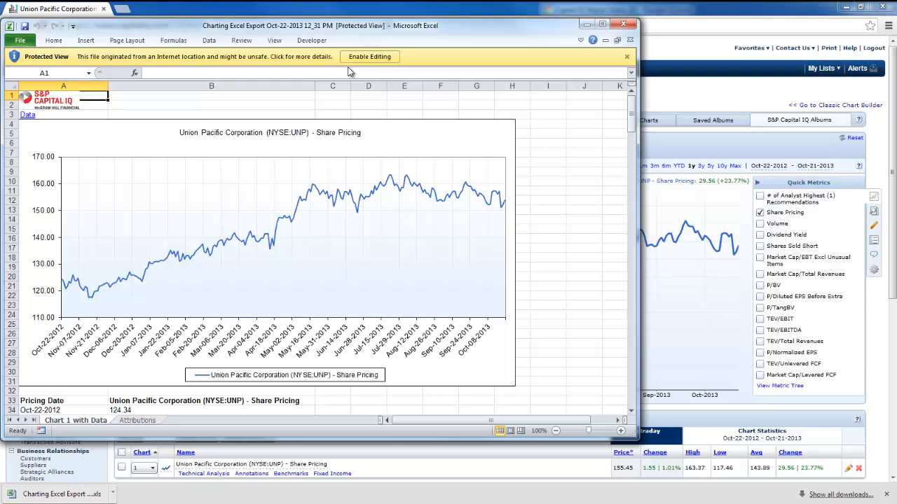
Enable editing of the downloaded share-price export workbook.
left_click(370, 56)
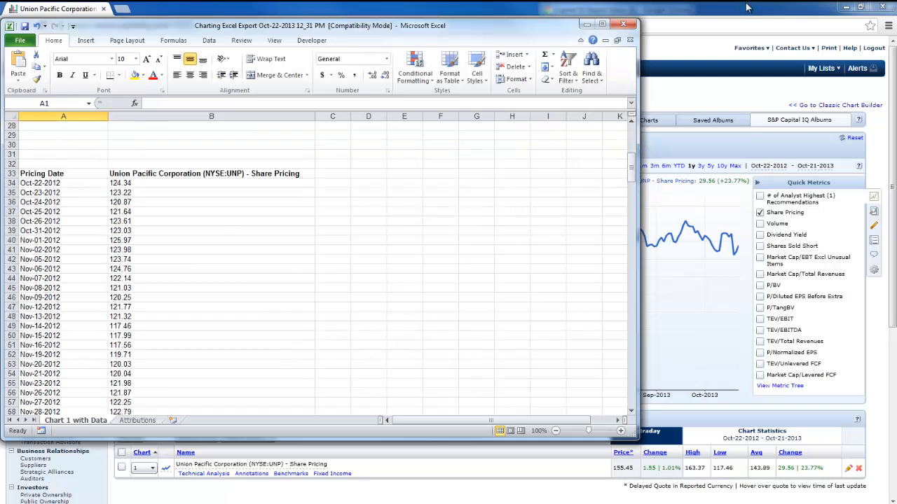
mouse_move(23, 154)
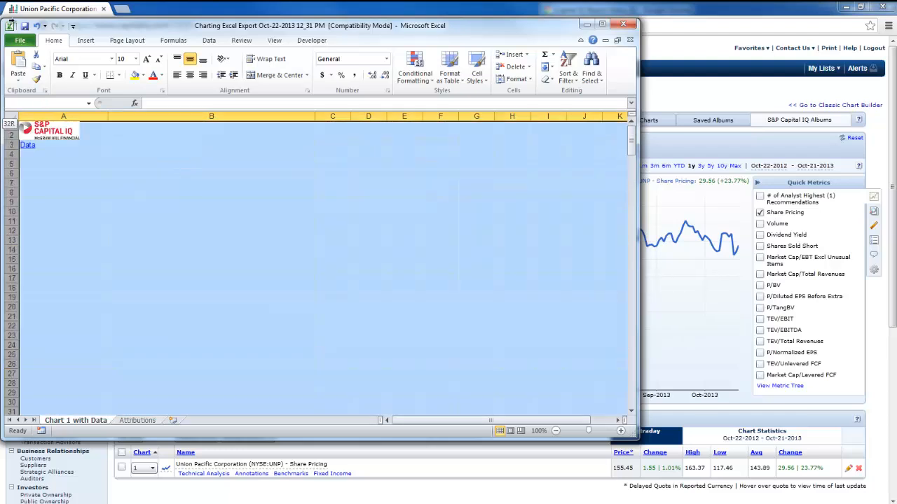
Delete the logo rows so the Pricing Date table starts at the top of the sheet.
right_click(21, 147)
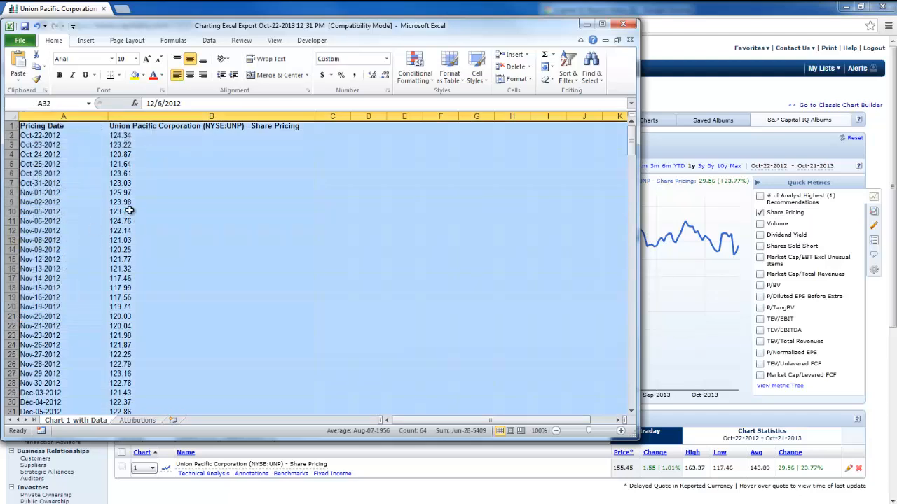
mouse_move(283, 151)
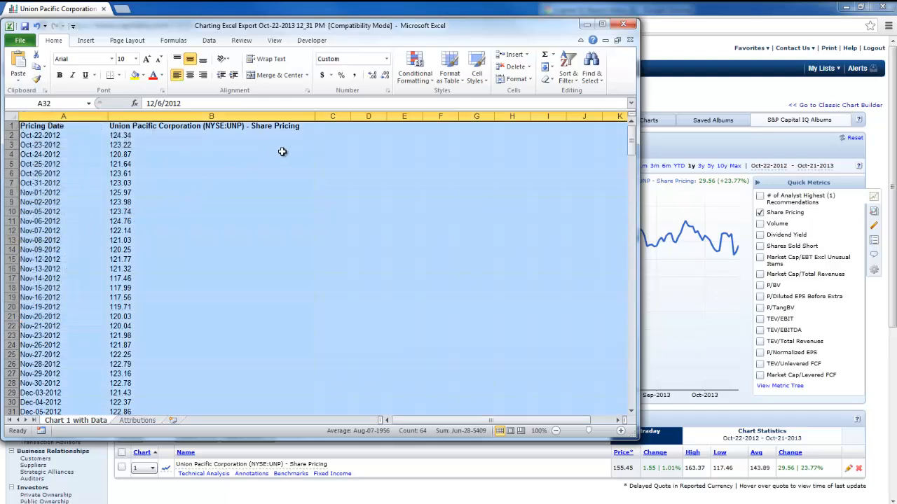
mouse_move(306, 138)
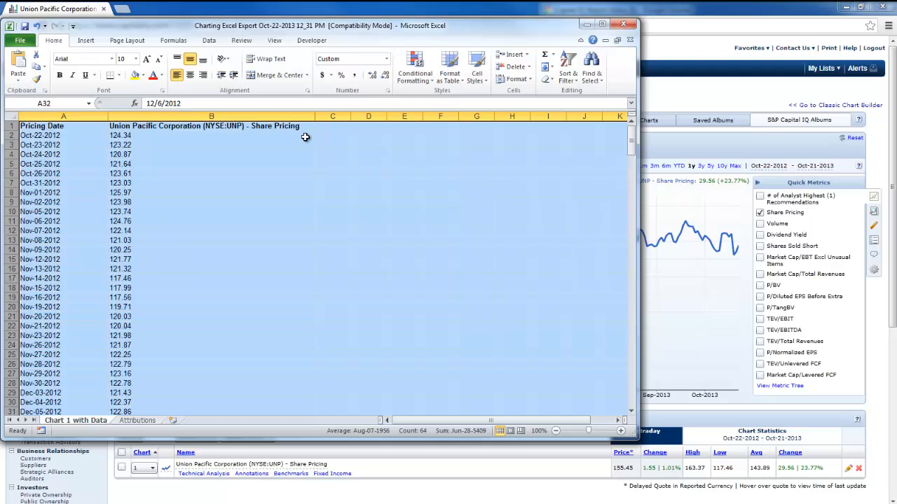